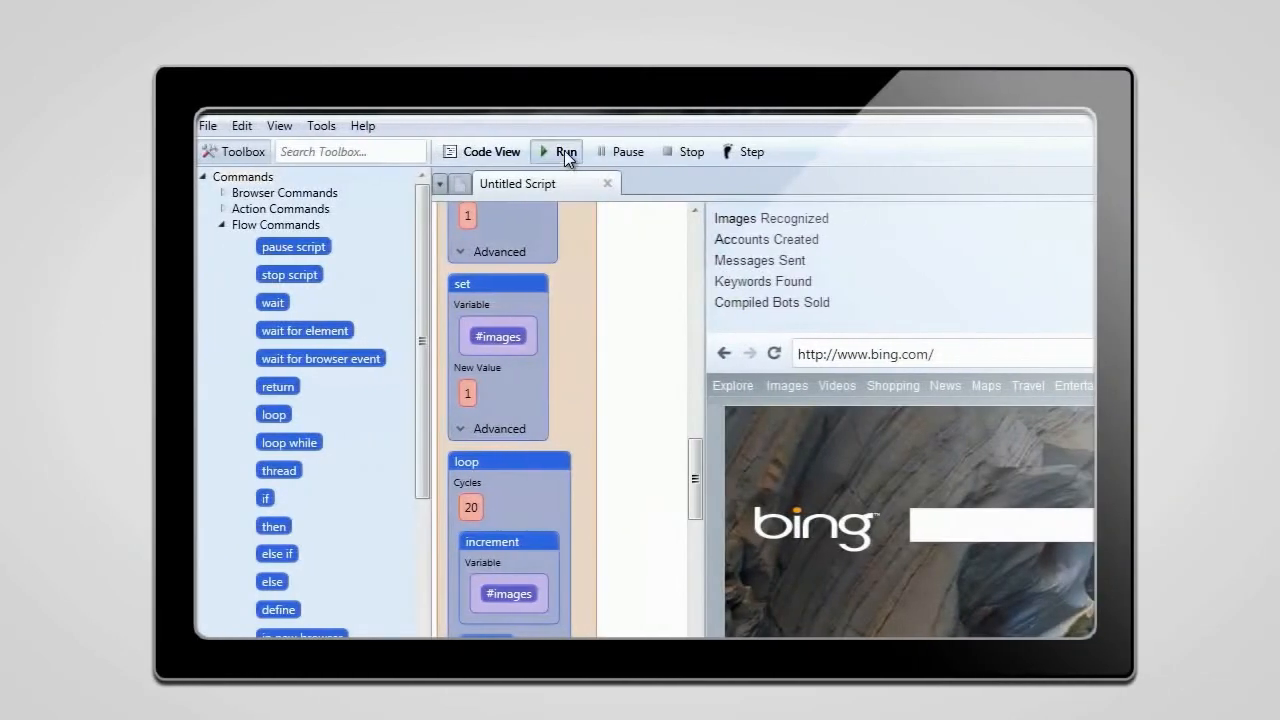
- Run the bot script so Images Recognized reaches 14 and other counters show 1
click(559, 151)
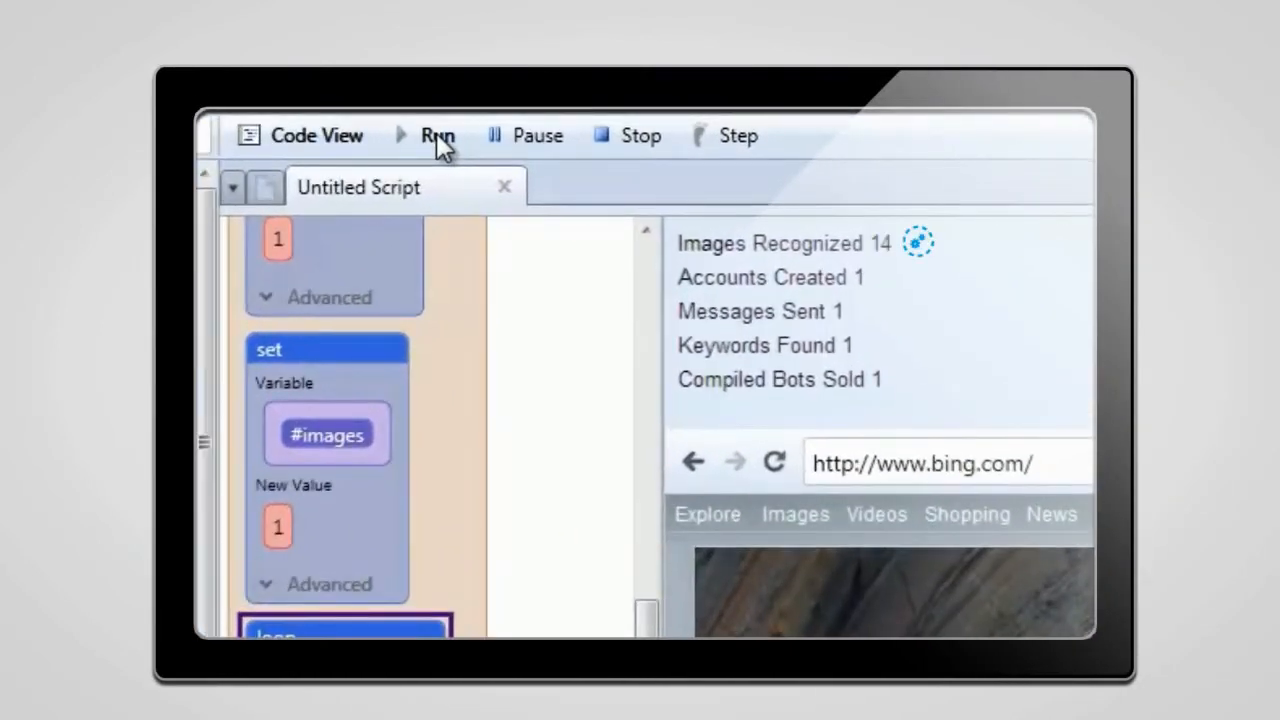